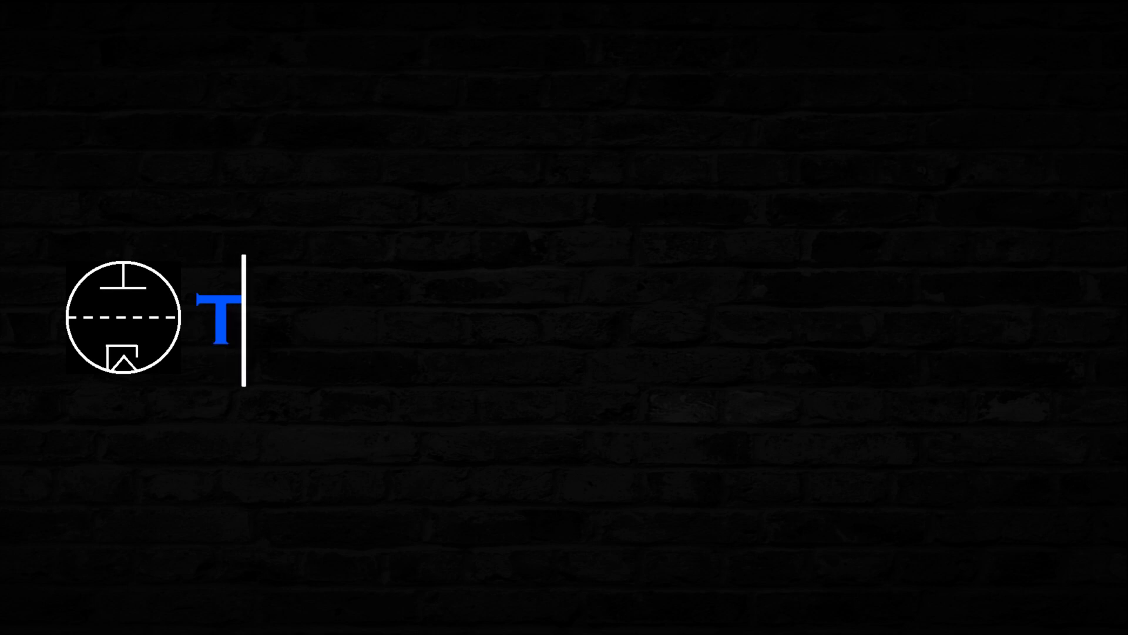
pyautogui.write('HE ANALOG M')
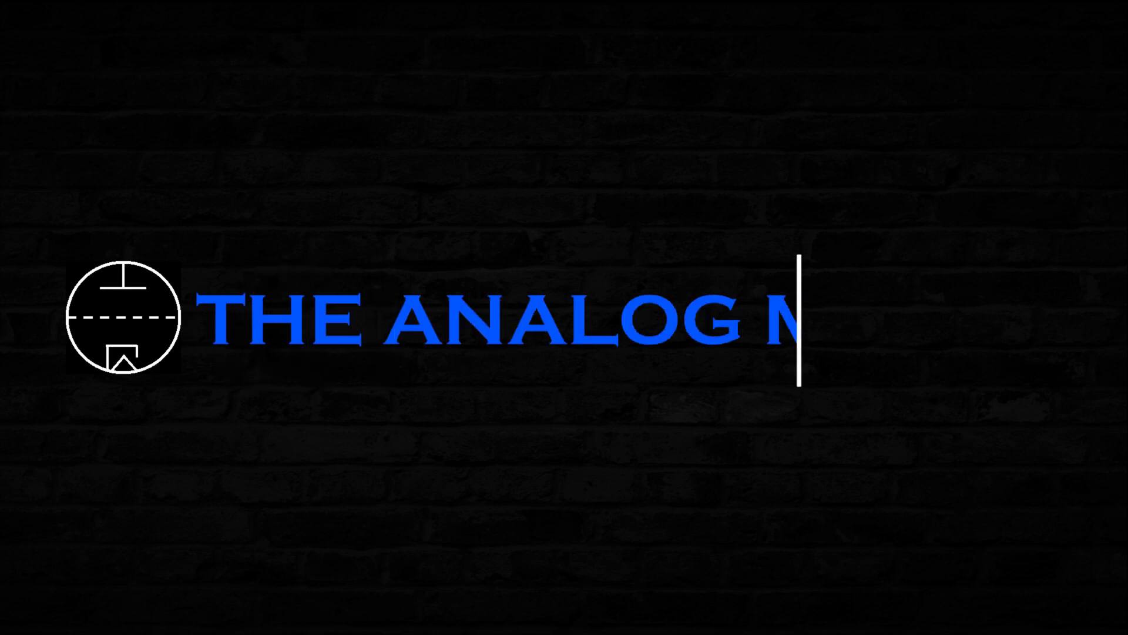